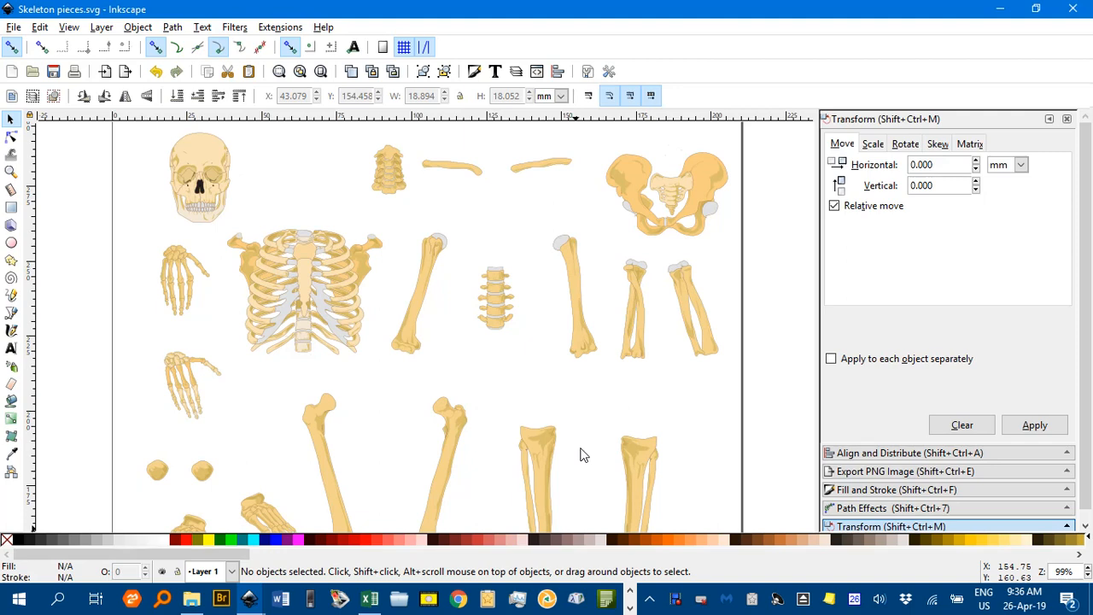
mouse_move(560, 443)
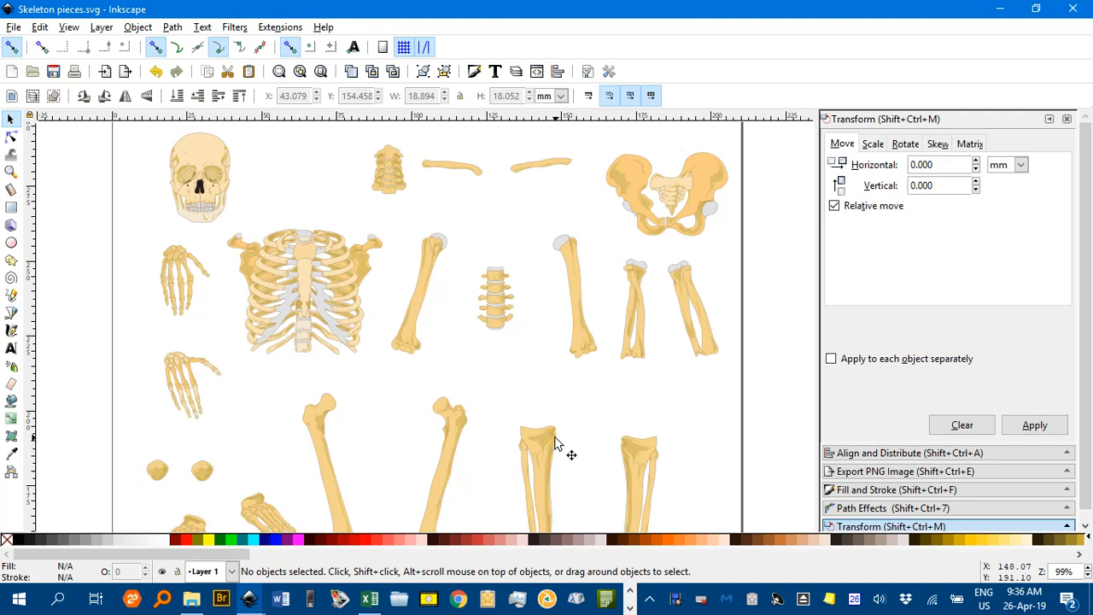
mouse_move(559, 401)
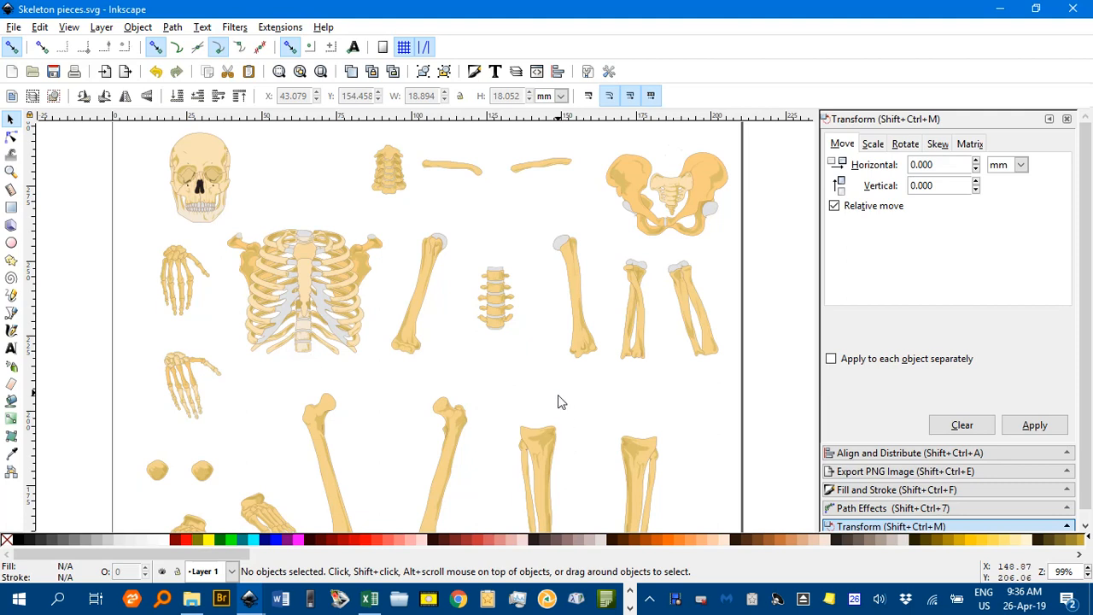
mouse_move(635, 373)
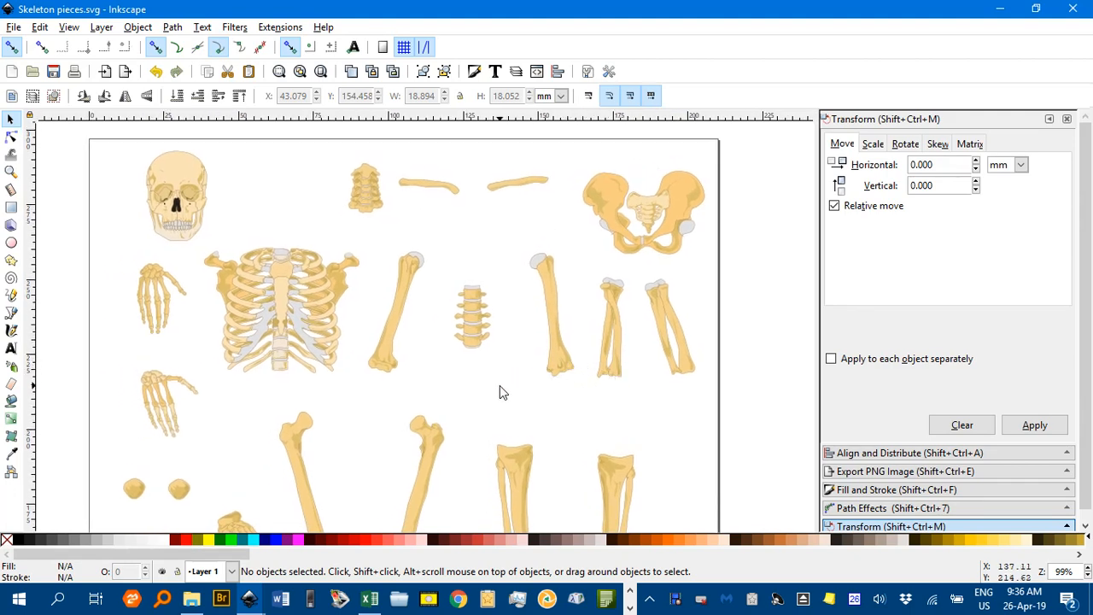
mouse_move(446, 391)
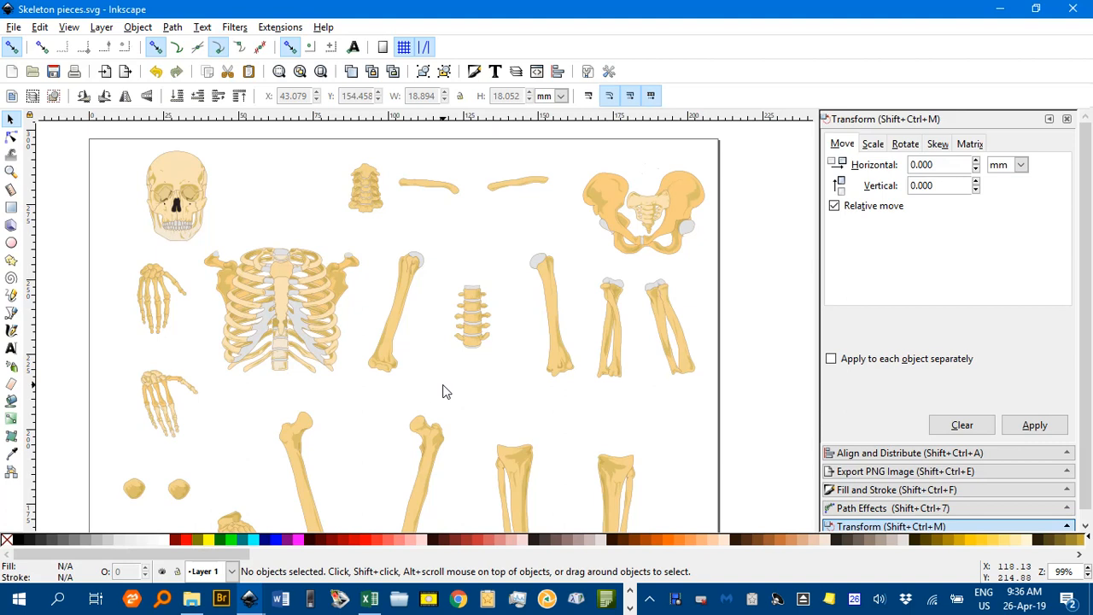
mouse_move(248, 241)
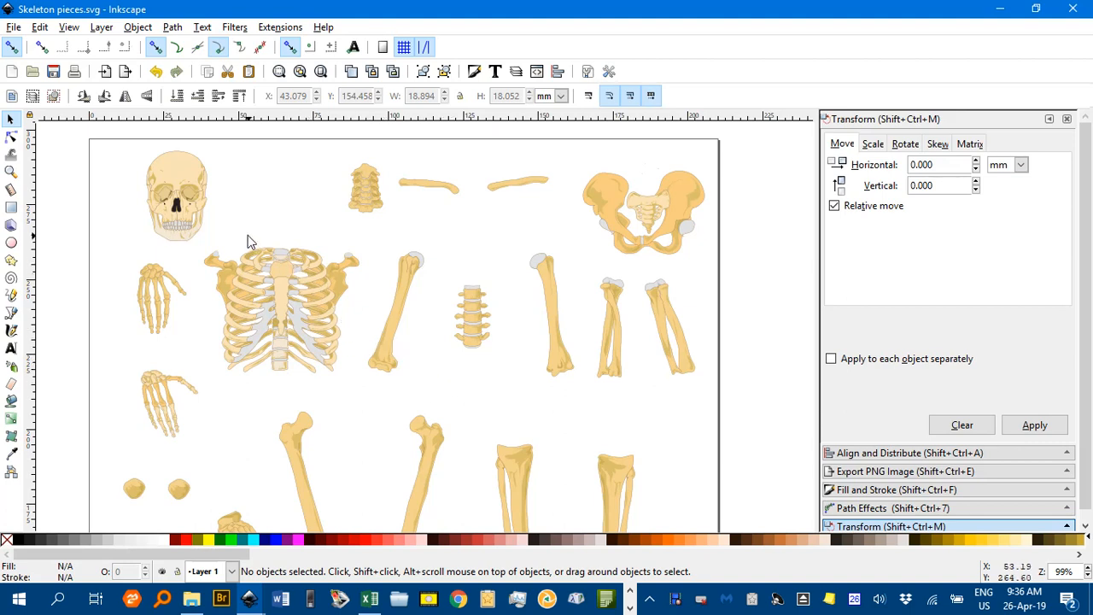
mouse_move(188, 322)
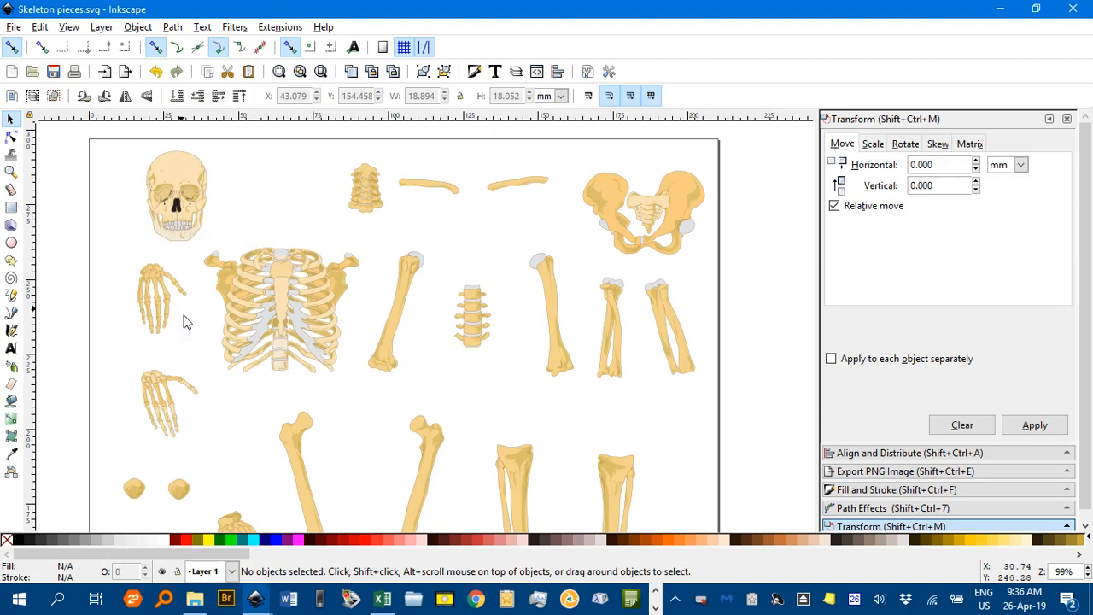
mouse_move(306, 250)
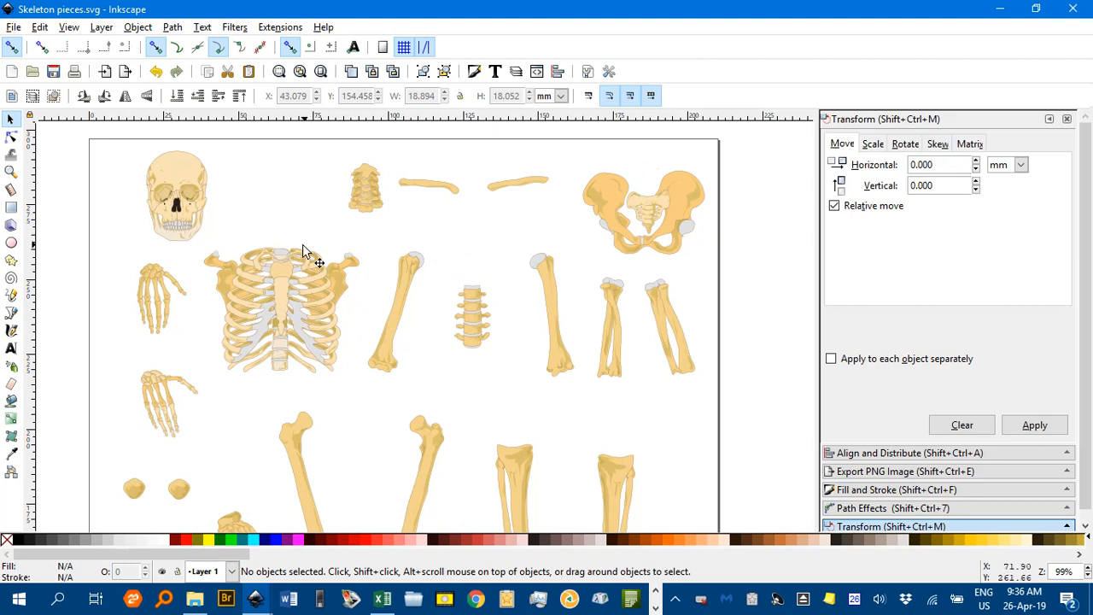
mouse_move(333, 284)
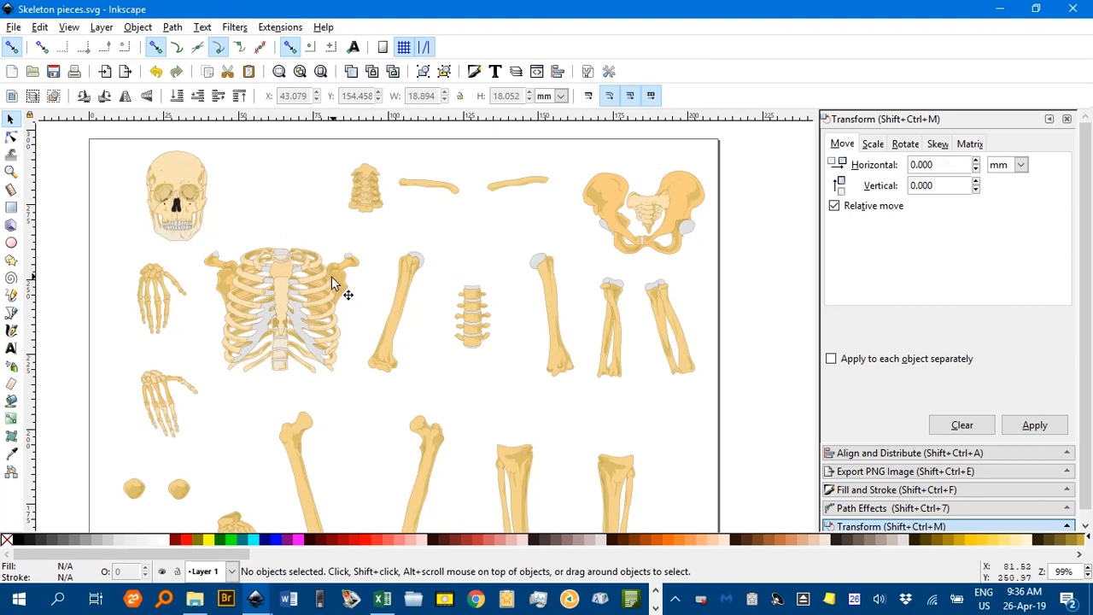
mouse_move(322, 312)
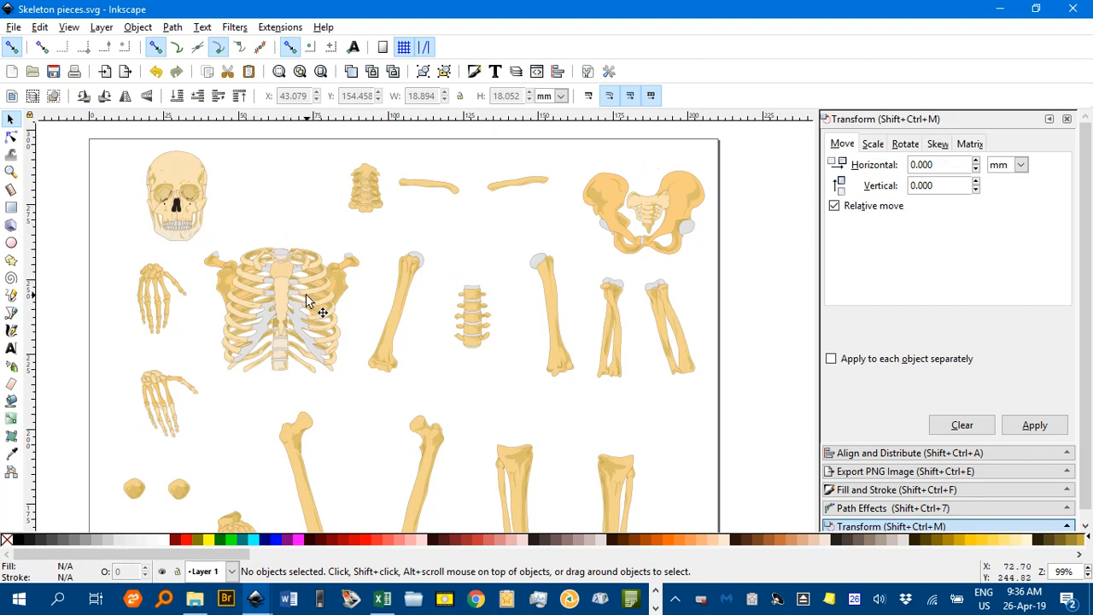
mouse_move(356, 242)
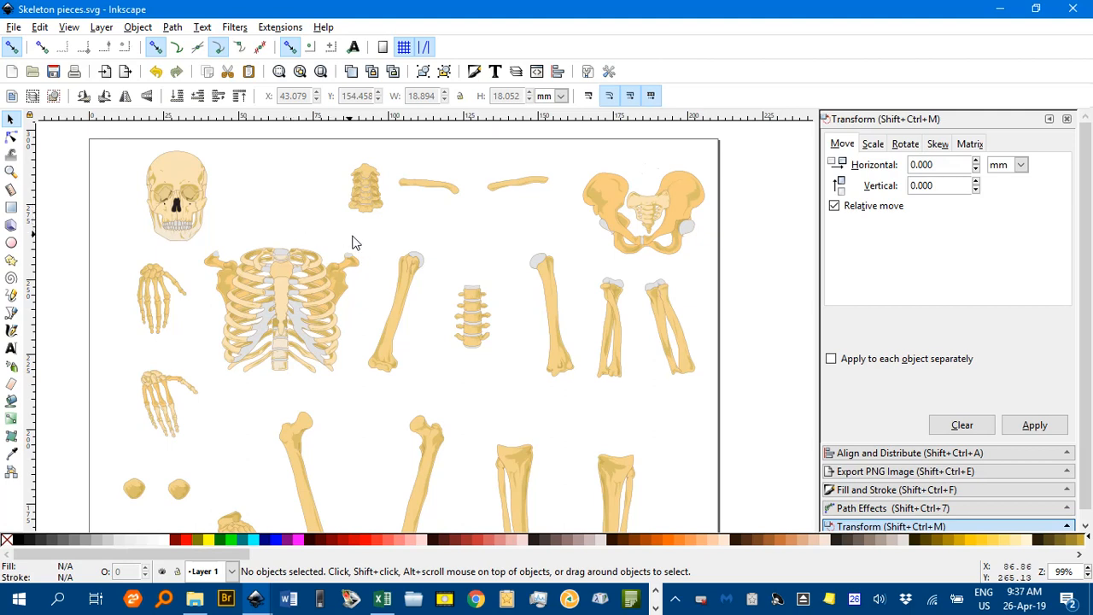
mouse_move(592, 284)
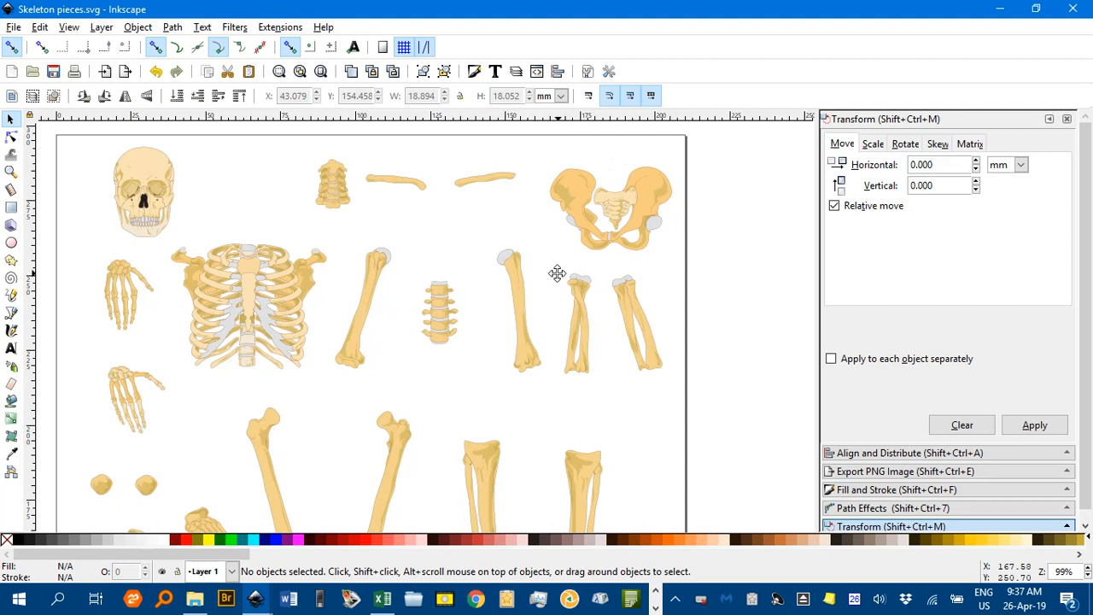
mouse_move(129, 188)
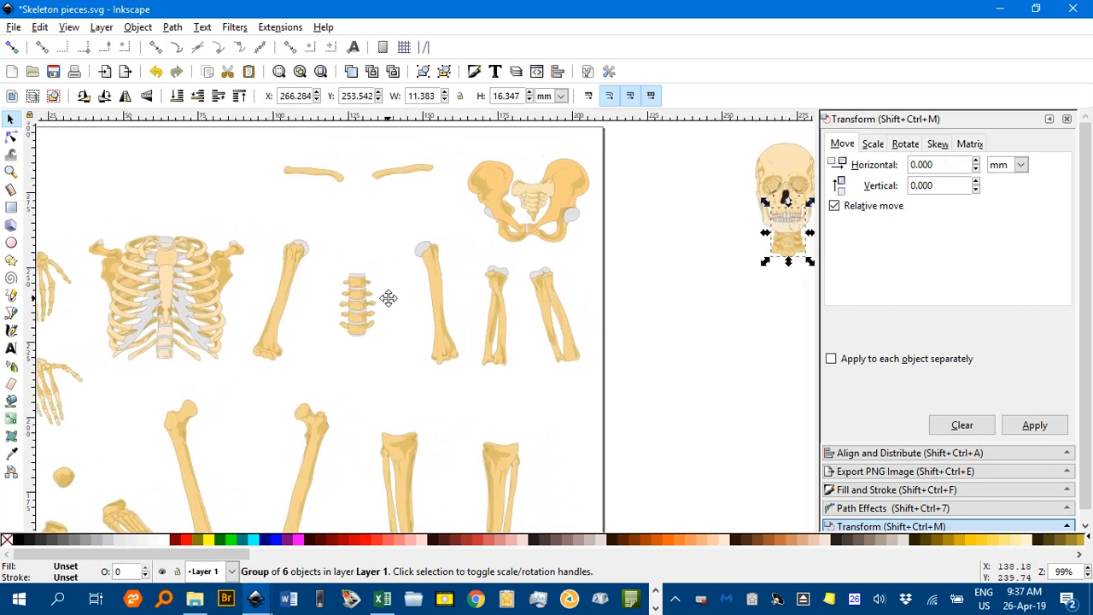
- Select the ribcage, then place the collarbones on the right and left shoulders
left_click(196, 298)
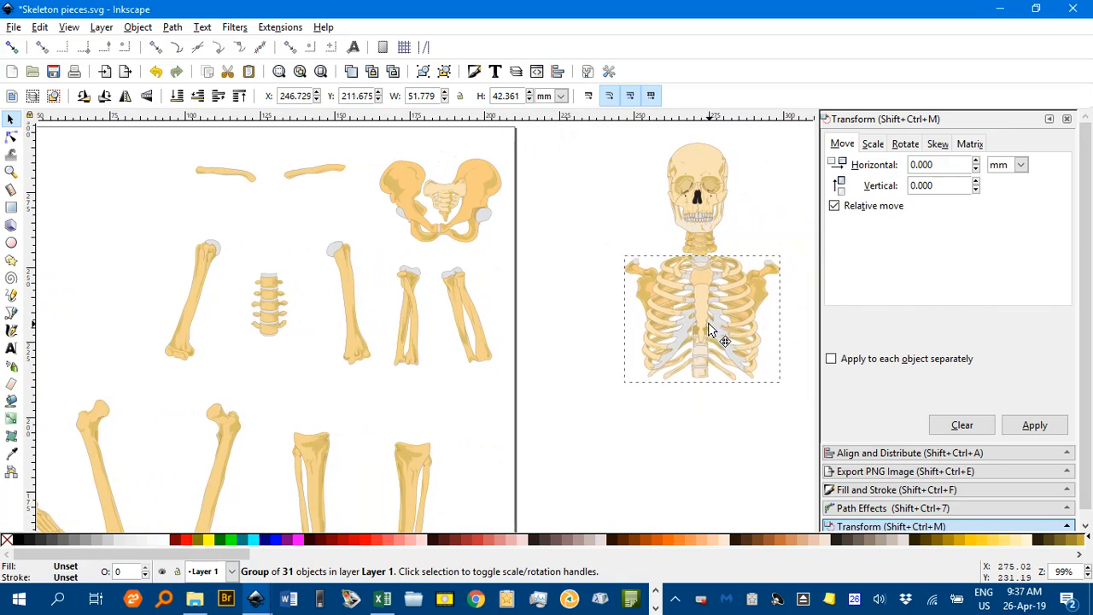
left_click(700, 316)
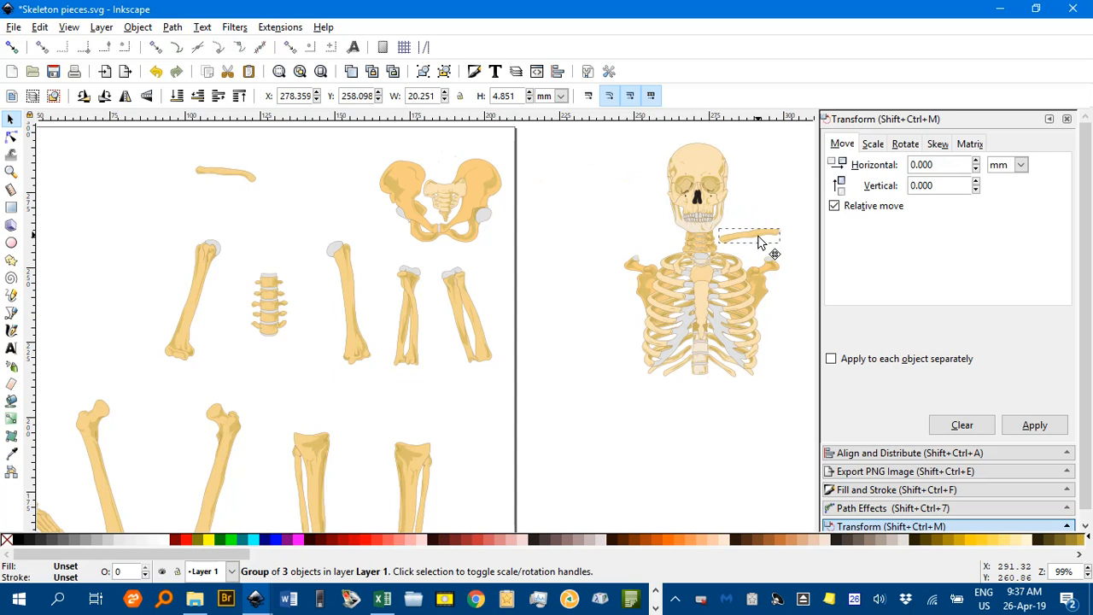
left_click_drag(758, 237, 760, 260)
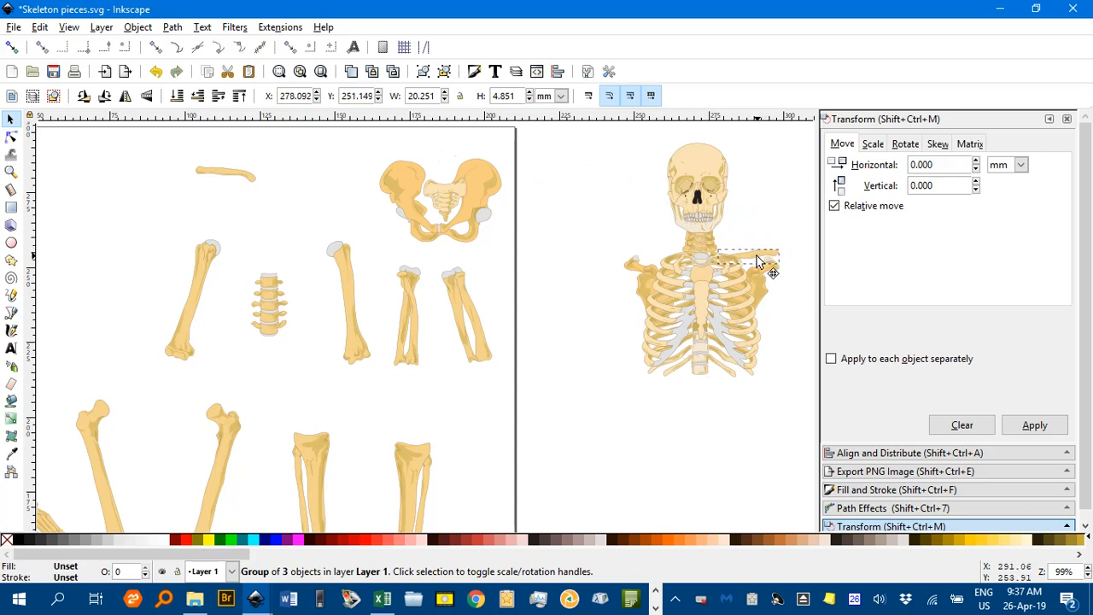
left_click_drag(760, 260, 538, 228)
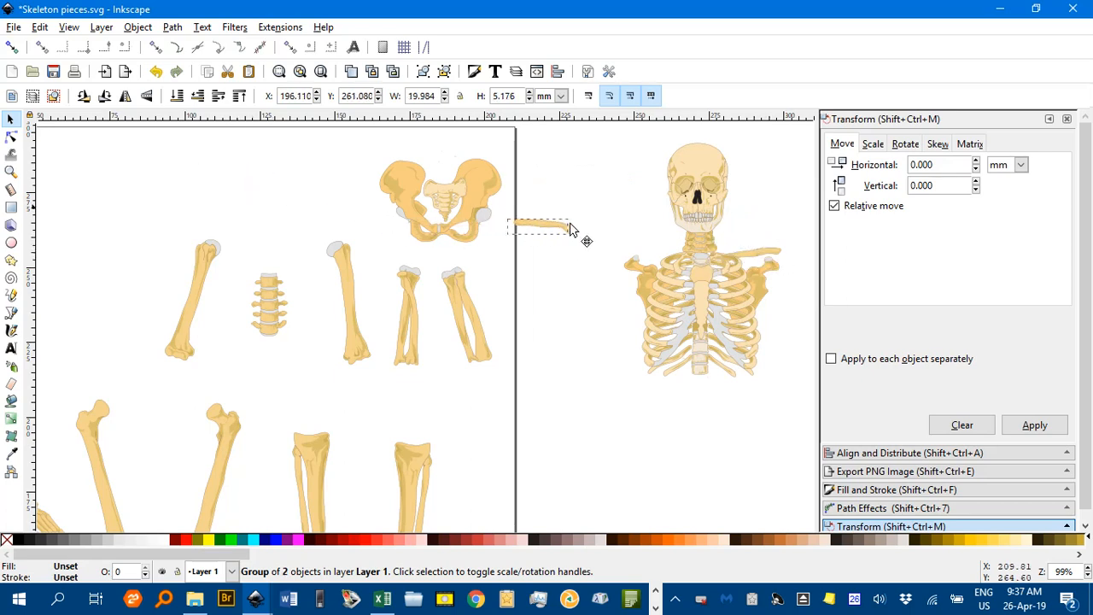
left_click_drag(538, 226, 644, 247)
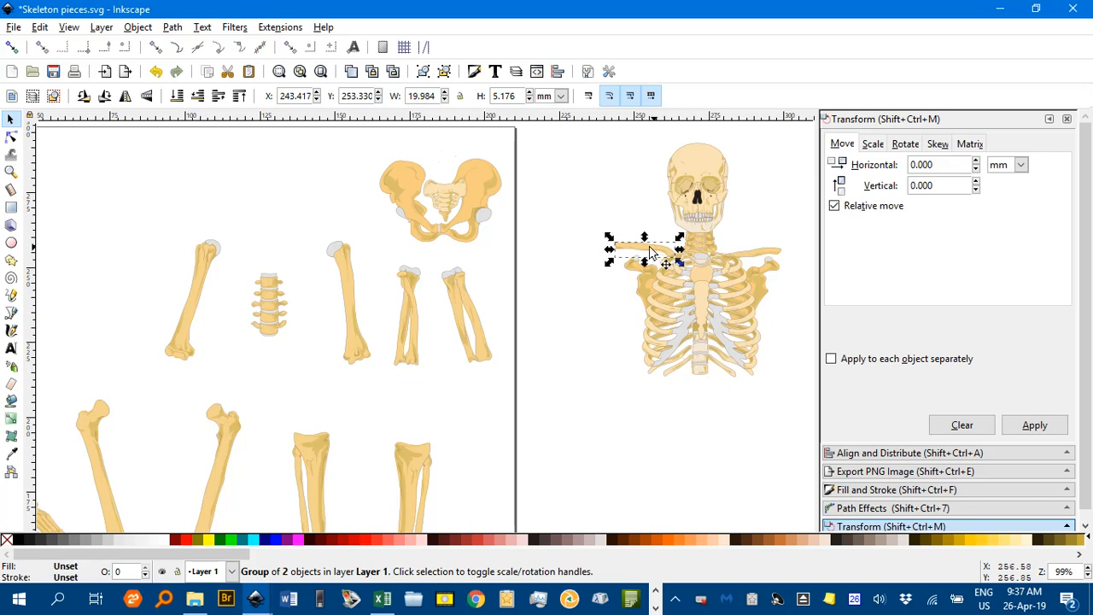
left_click(431, 294)
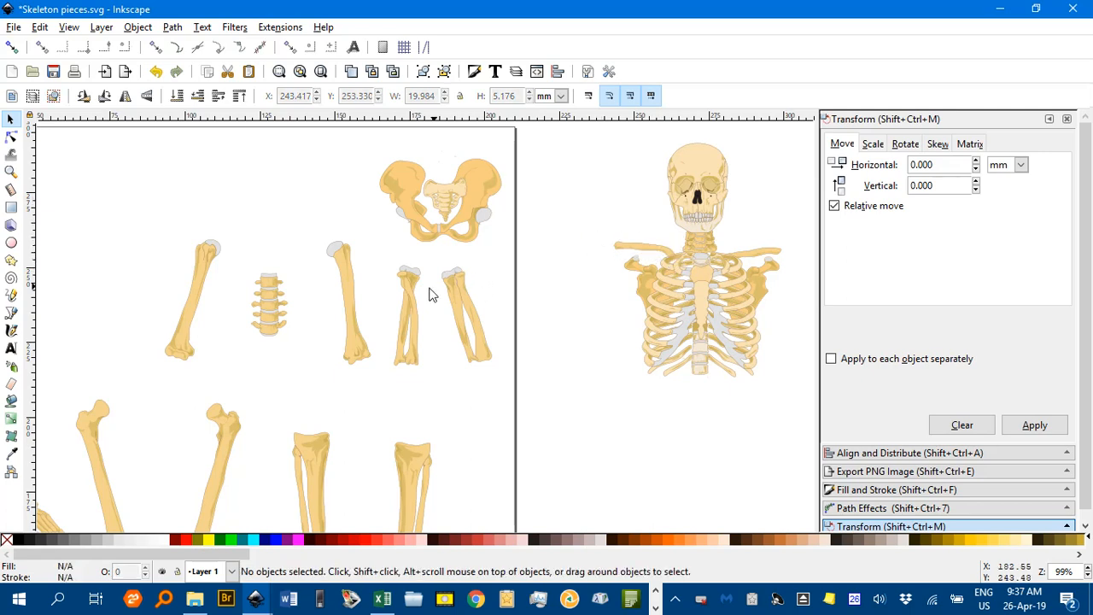
mouse_move(410, 304)
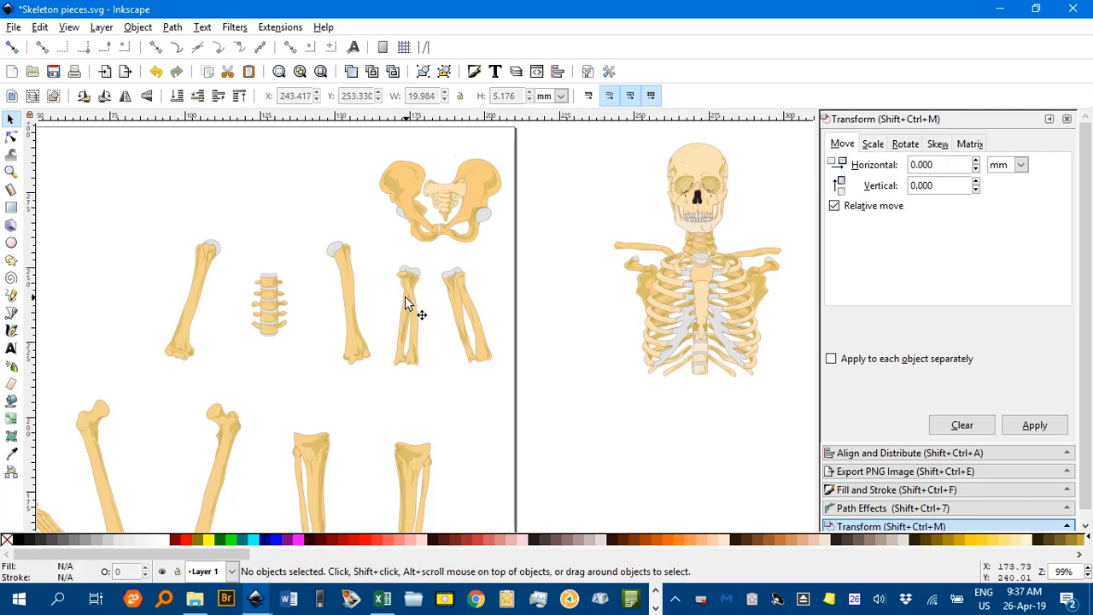
mouse_move(768, 269)
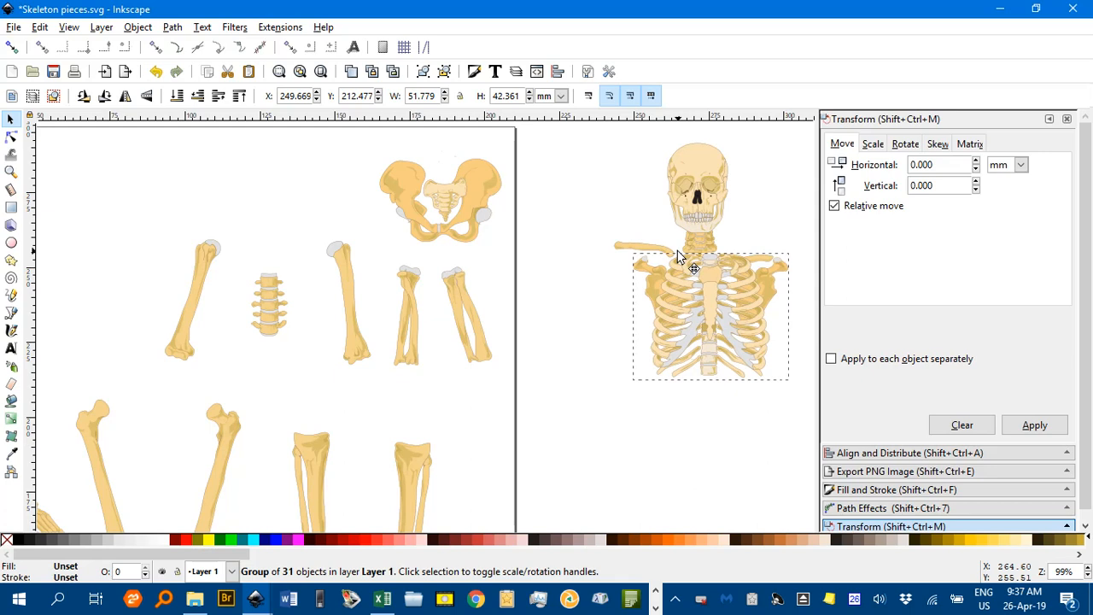
left_click(707, 316)
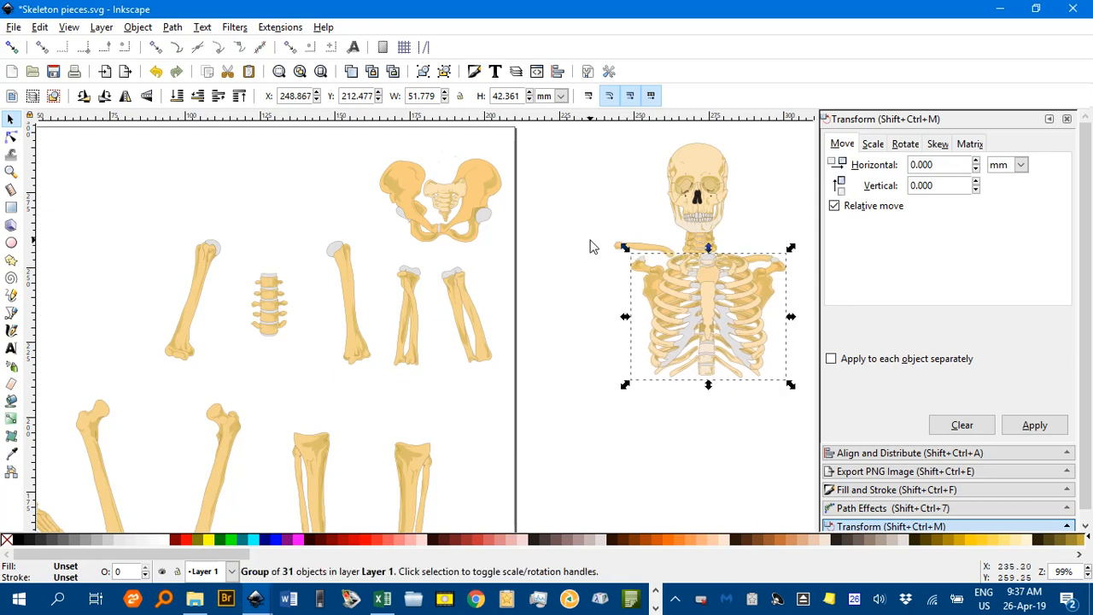
left_click(666, 252)
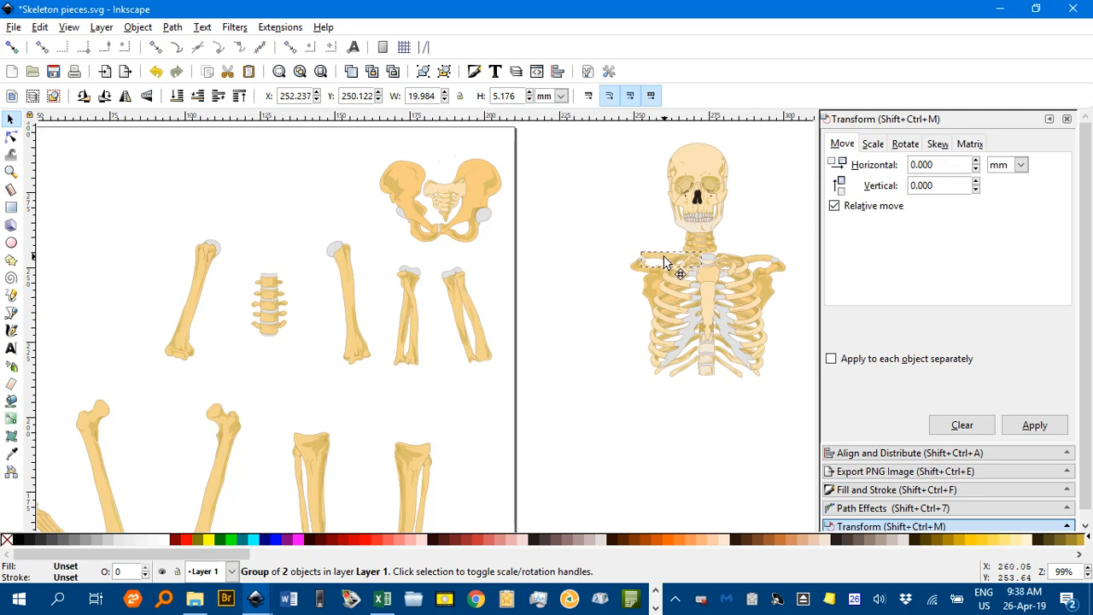
- Drag the lower spine piece into place directly beneath the ribcage
left_click(666, 261)
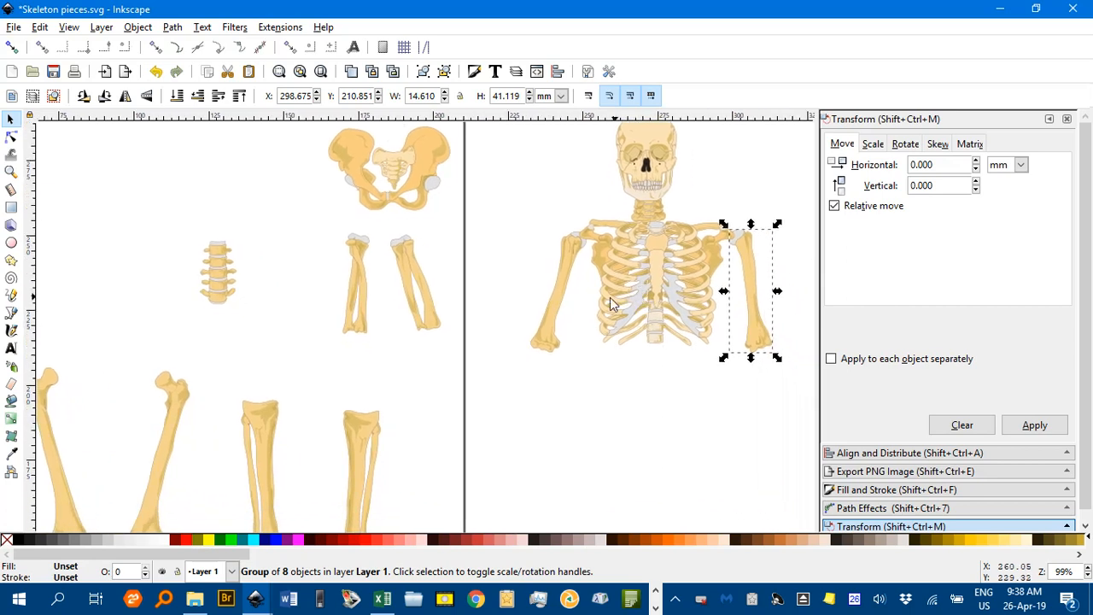
mouse_move(226, 291)
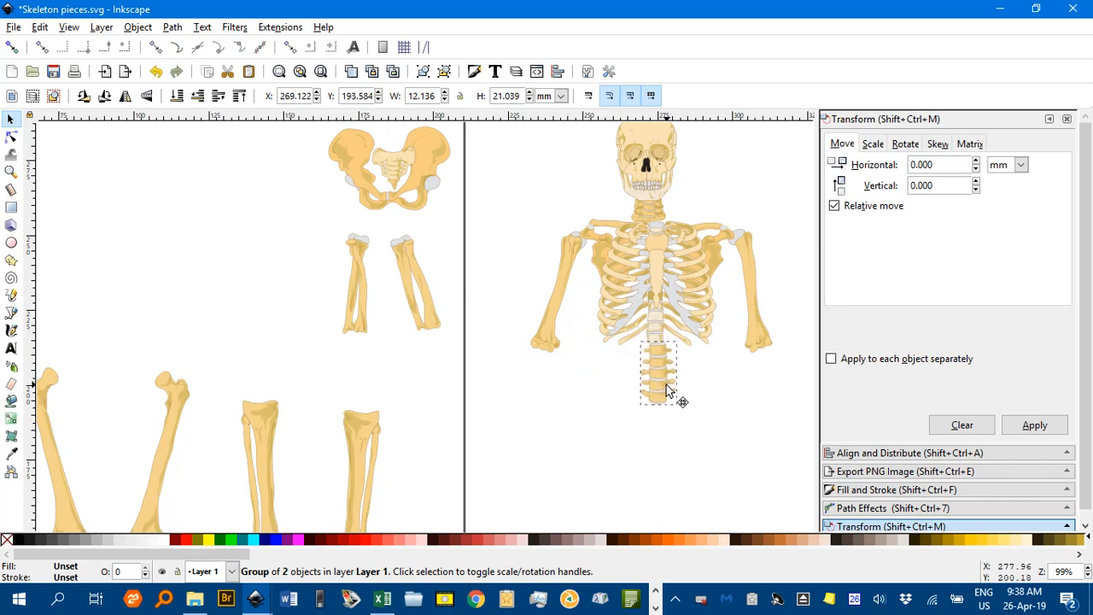
left_click(657, 373)
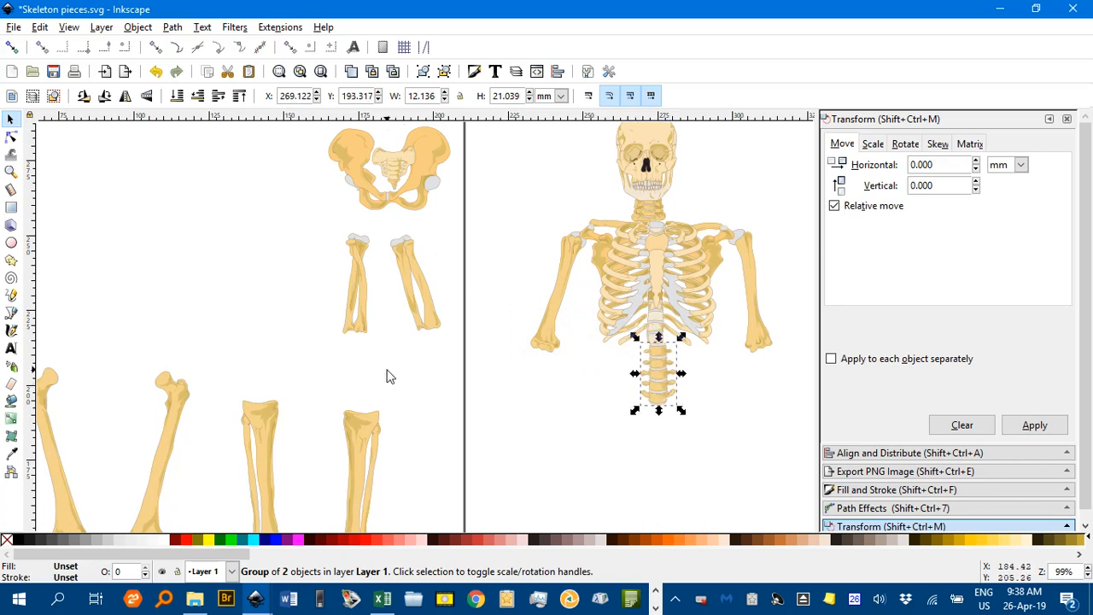
left_click_drag(388, 169, 573, 399)
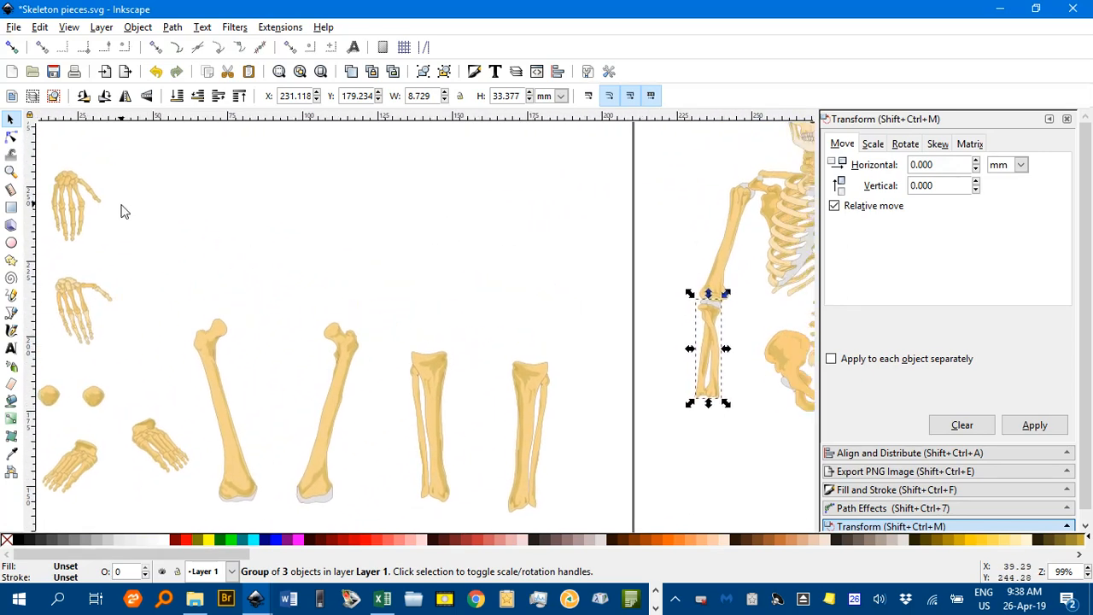
- Fit the forearm bones under the upper arm and attach a hand to each forearm
left_click_drag(709, 346, 711, 450)
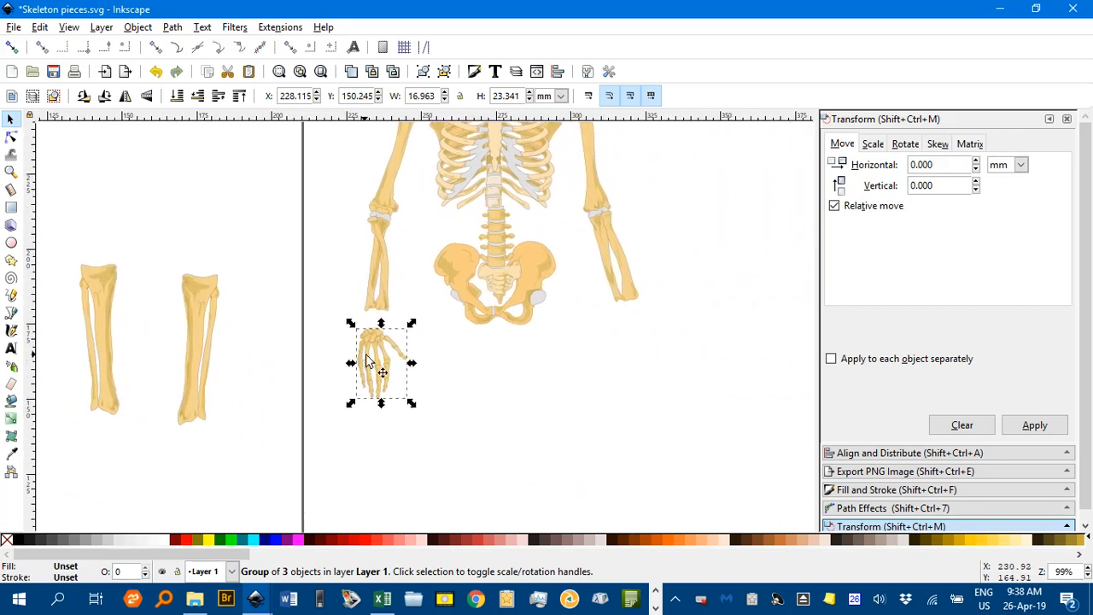
left_click_drag(380, 363, 647, 340)
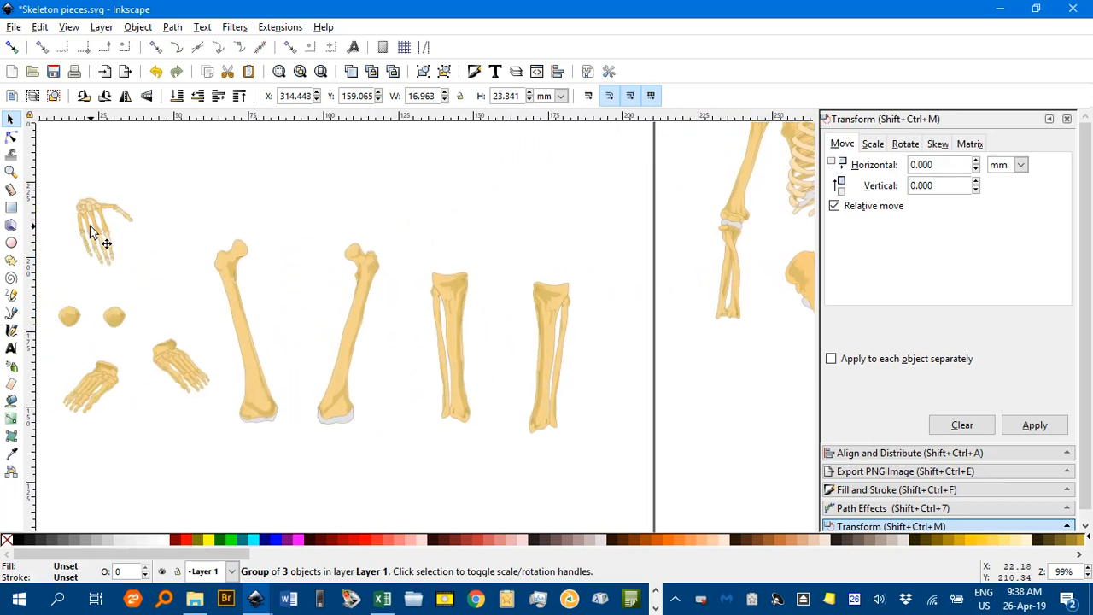
left_click_drag(102, 231, 737, 367)
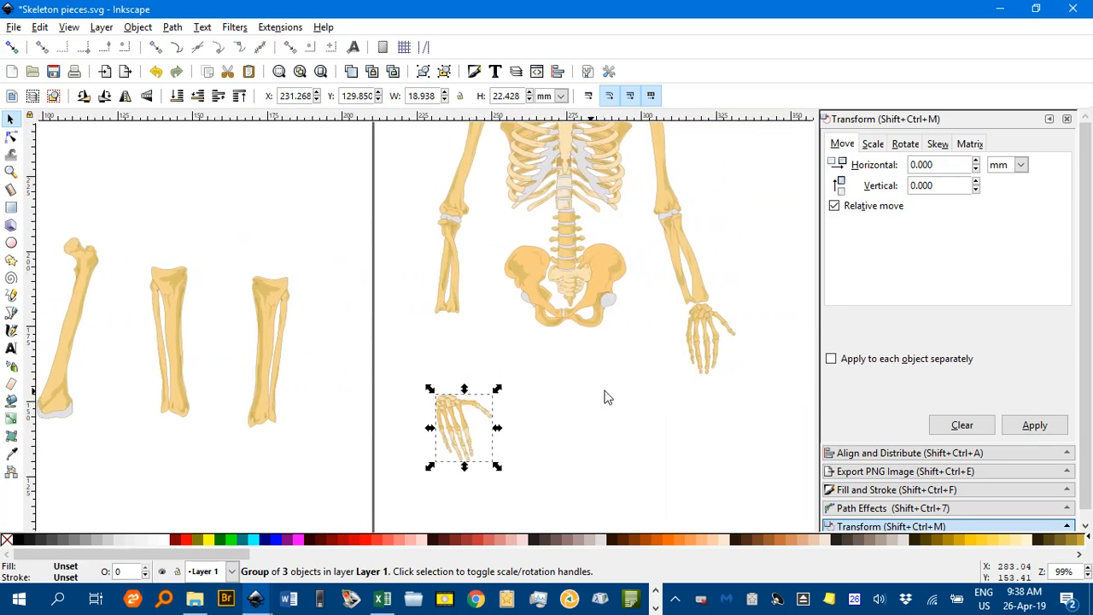
left_click_drag(464, 427, 459, 345)
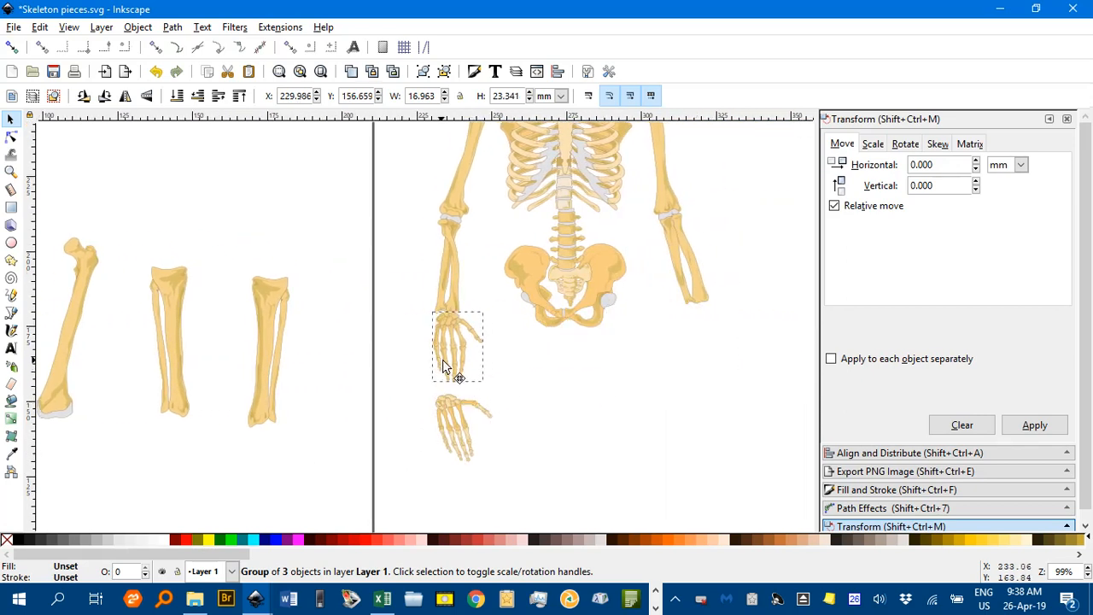
left_click_drag(457, 346, 713, 335)
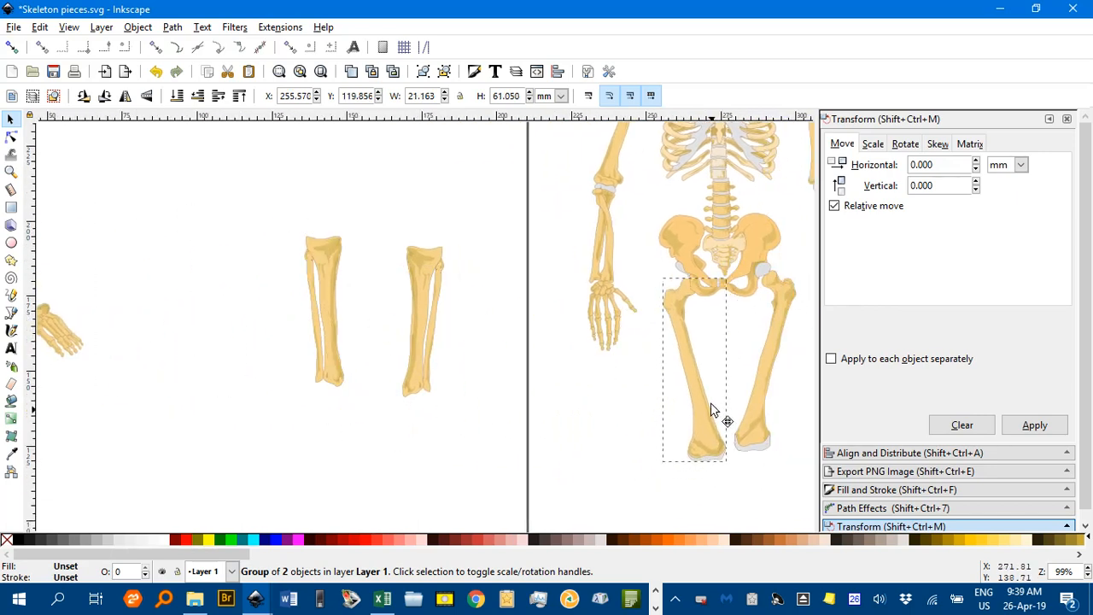
- Nudge the thighbone up into the hip socket below the pelvis
left_click_drag(713, 410, 700, 399)
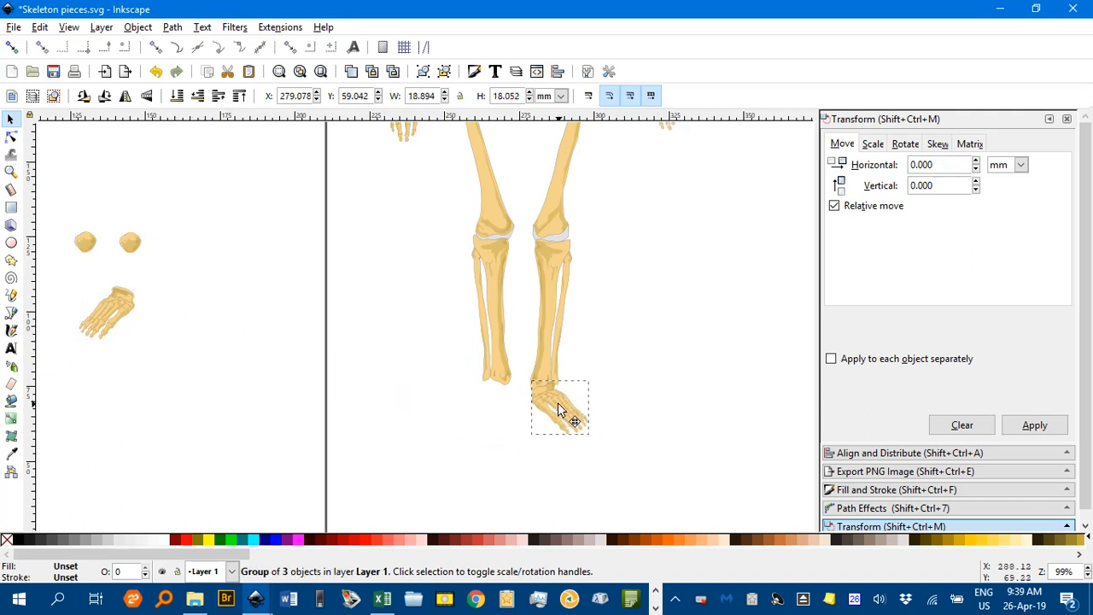
- Attach the foot under the right shin and set kneecaps on both knees
left_click_drag(560, 407, 489, 423)
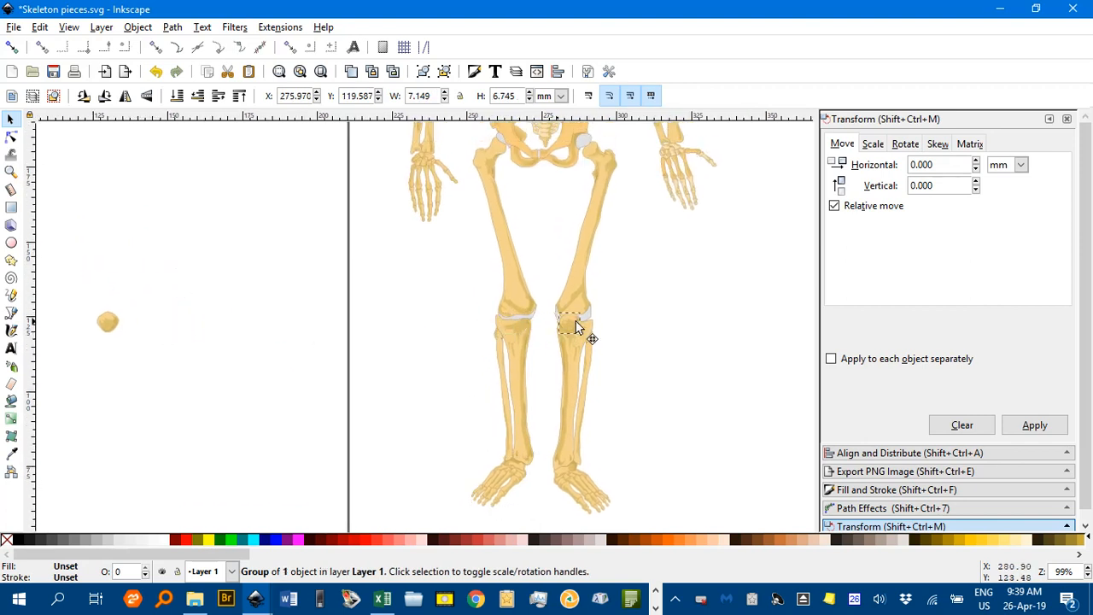
left_click(576, 323)
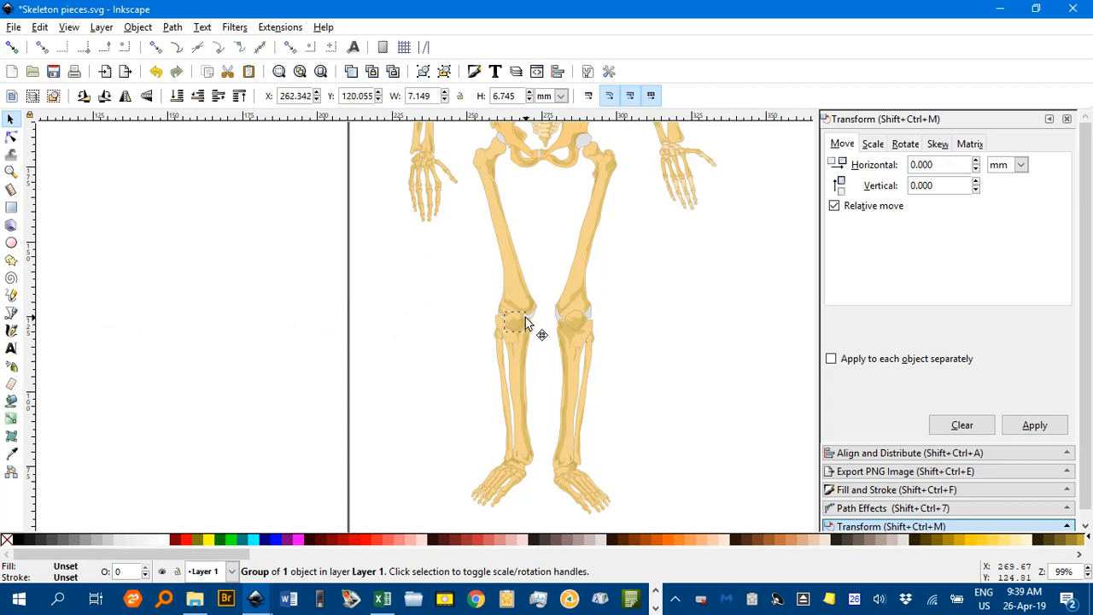
left_click(667, 326)
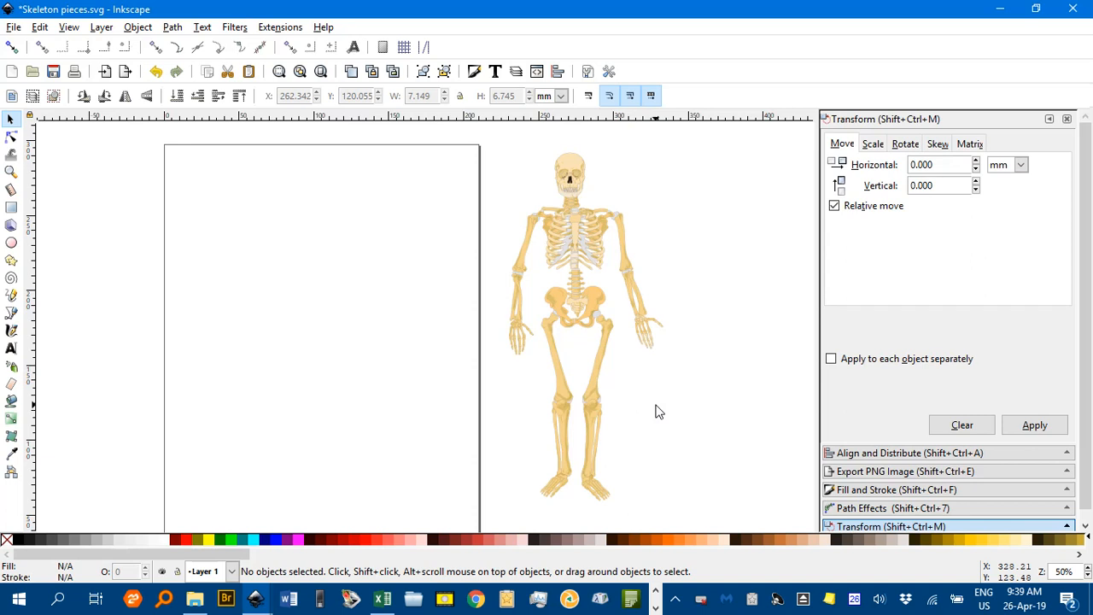
mouse_move(691, 419)
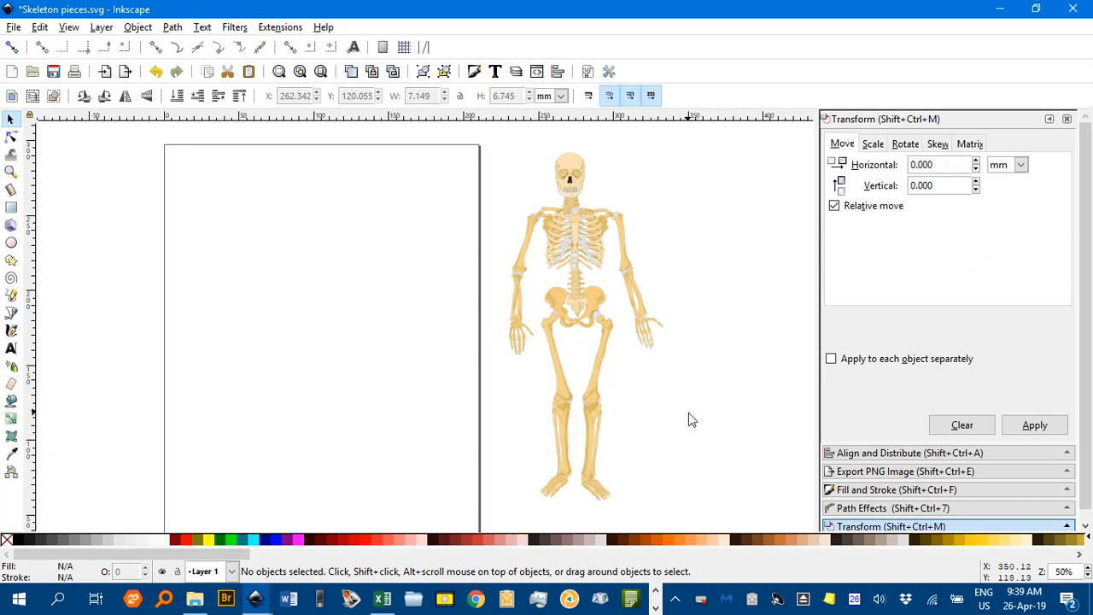
mouse_move(628, 312)
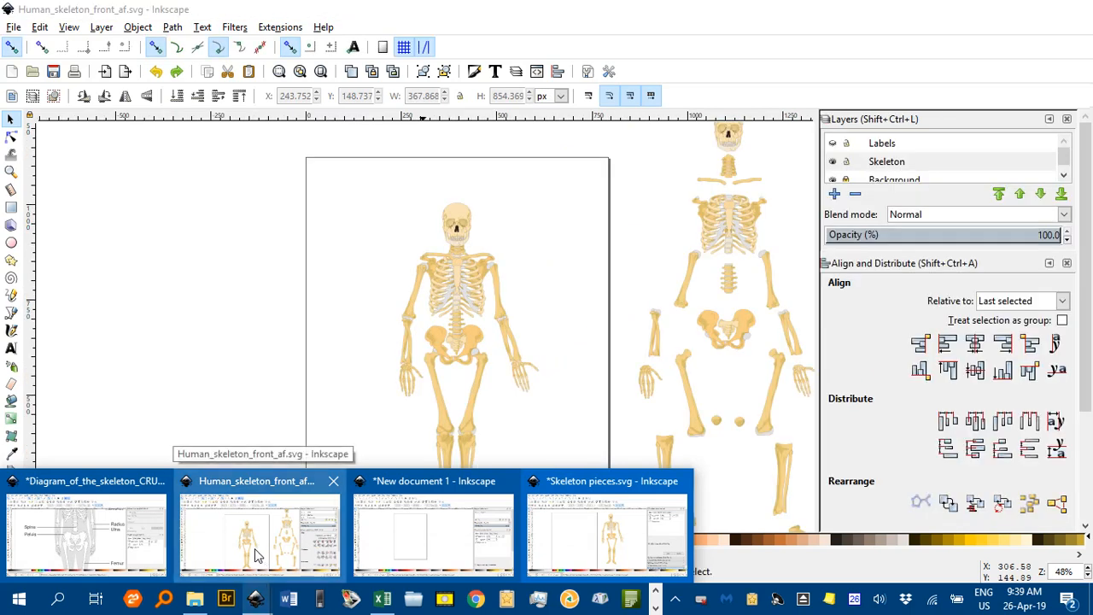
- Switch to Human_skeleton_front_af.svg and show, then hide, its Labels layer
left_click(258, 536)
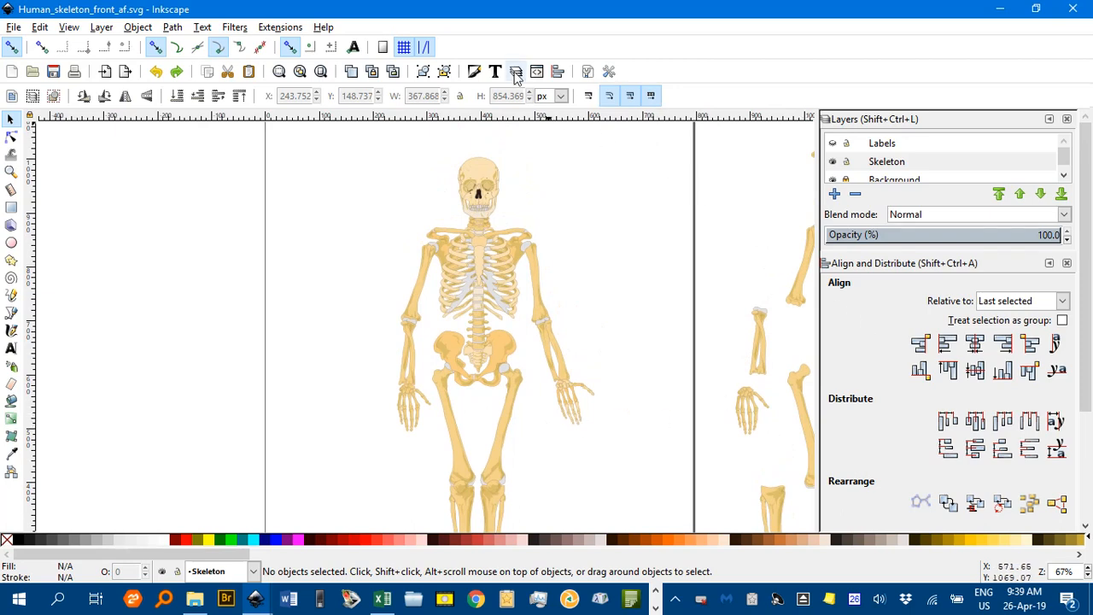
mouse_move(858, 139)
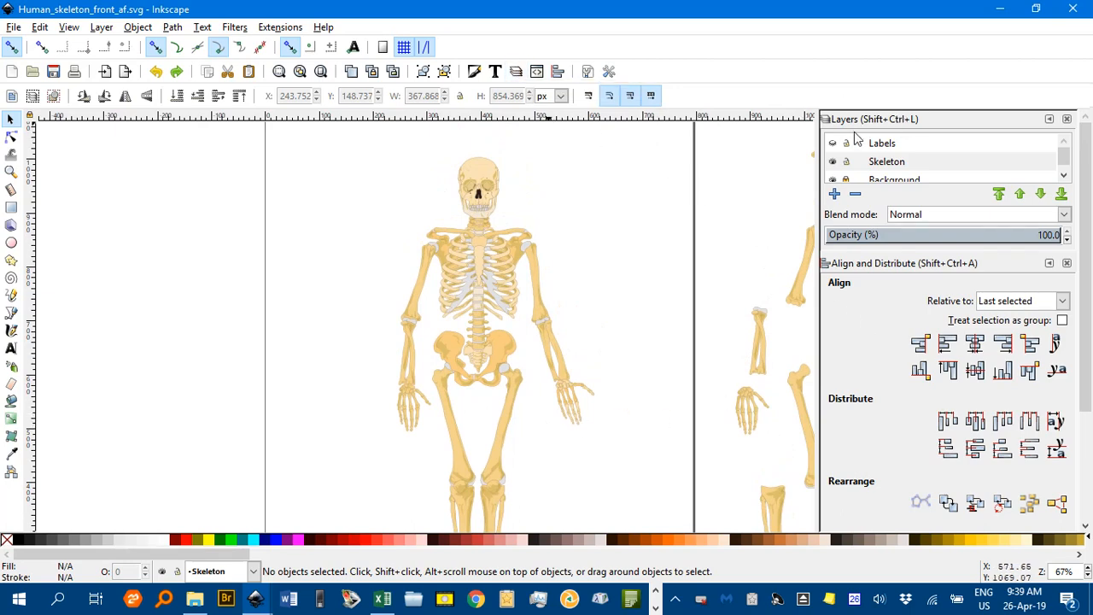
left_click(833, 143)
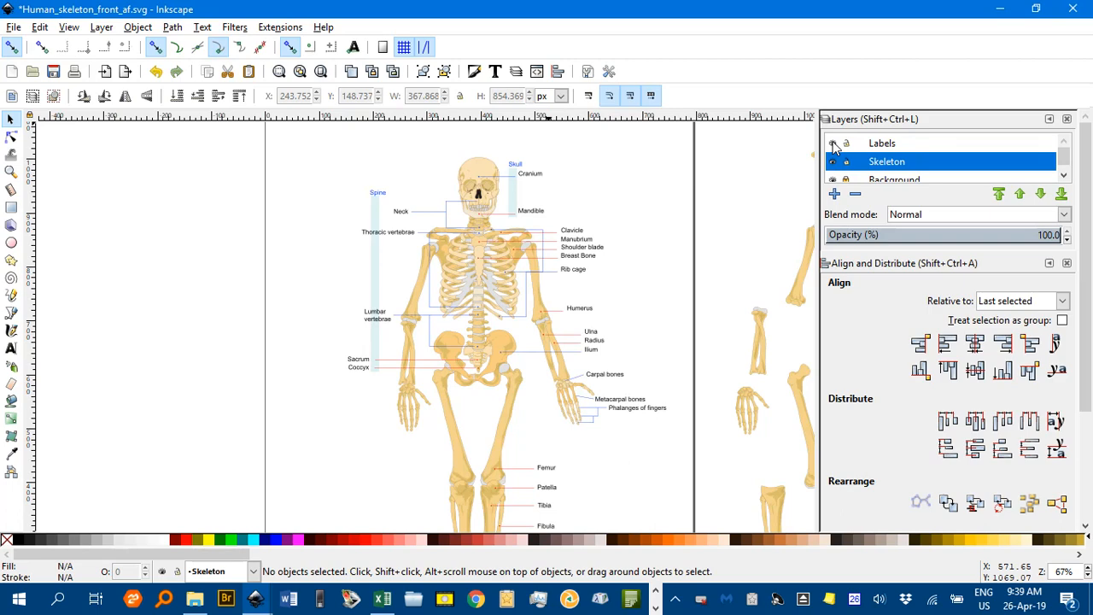
left_click(831, 142)
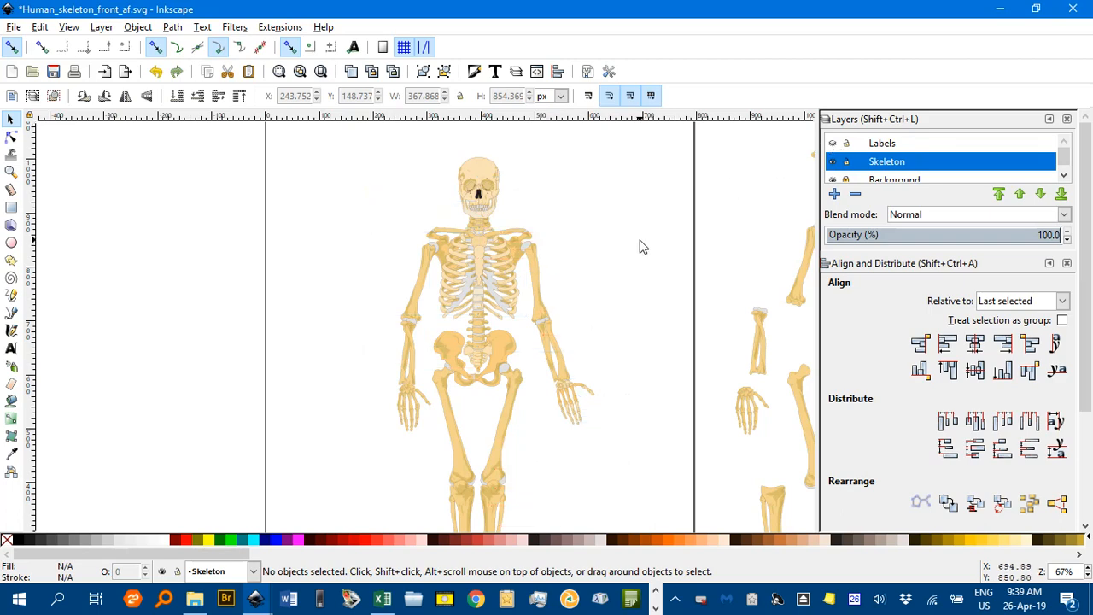
mouse_move(640, 259)
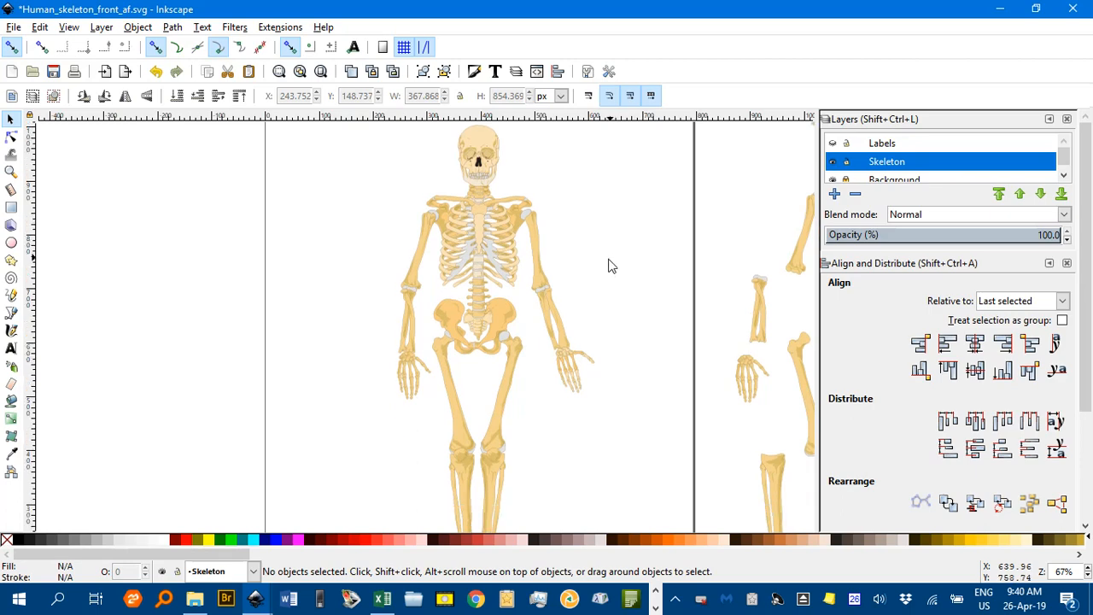
mouse_move(639, 294)
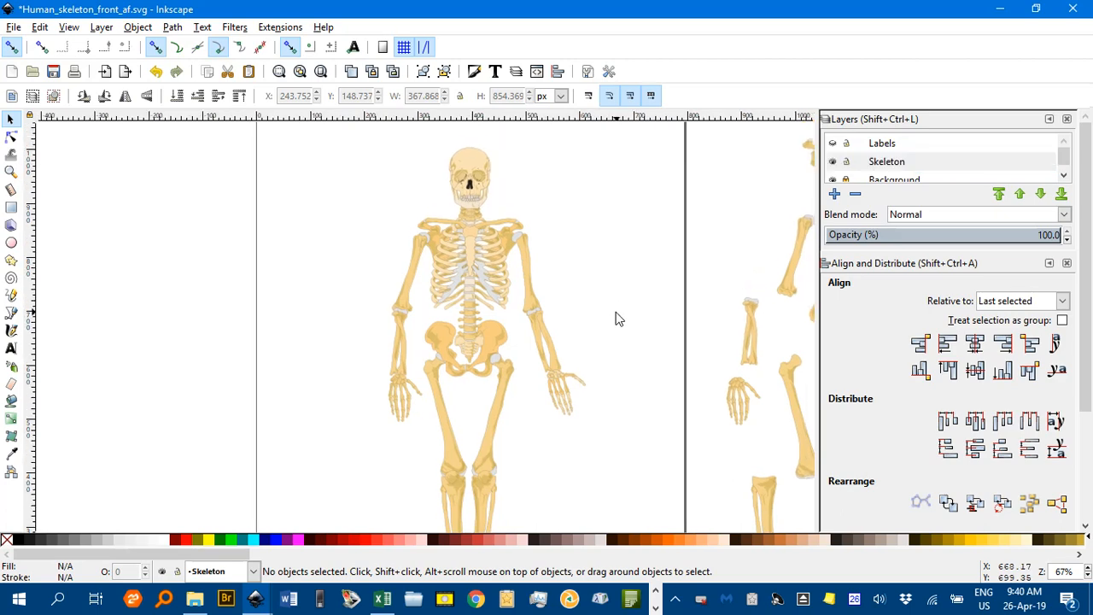
mouse_move(570, 283)
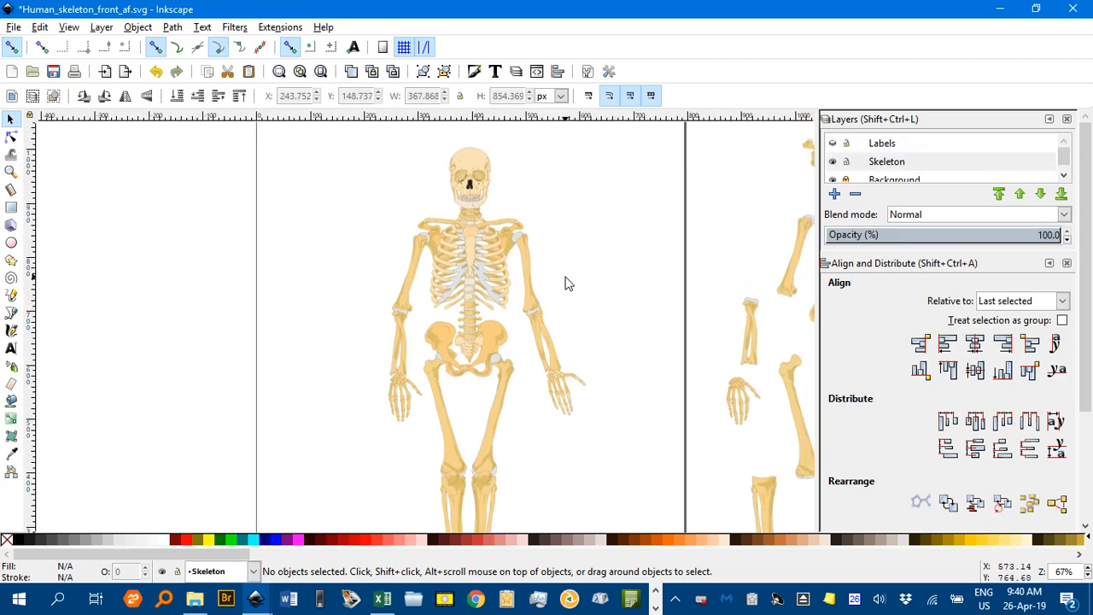
mouse_move(622, 248)
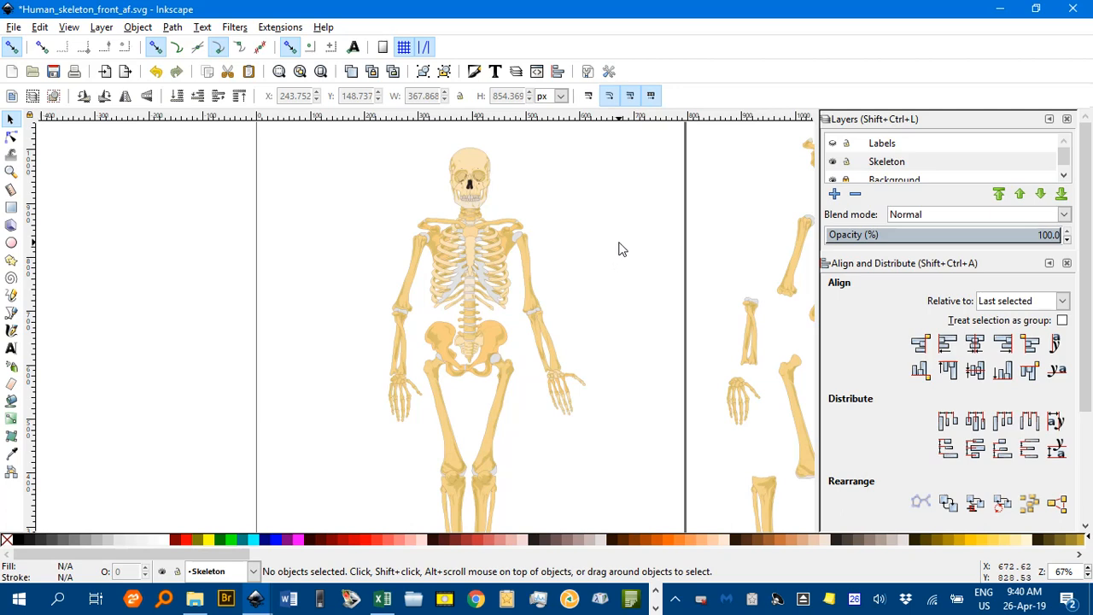
mouse_move(574, 259)
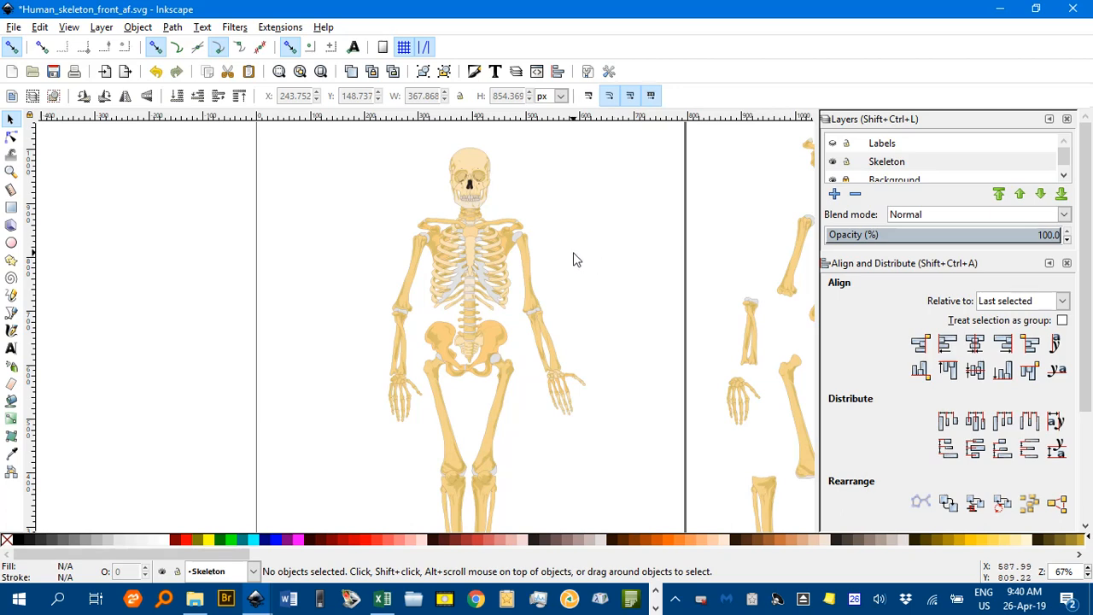
mouse_move(547, 256)
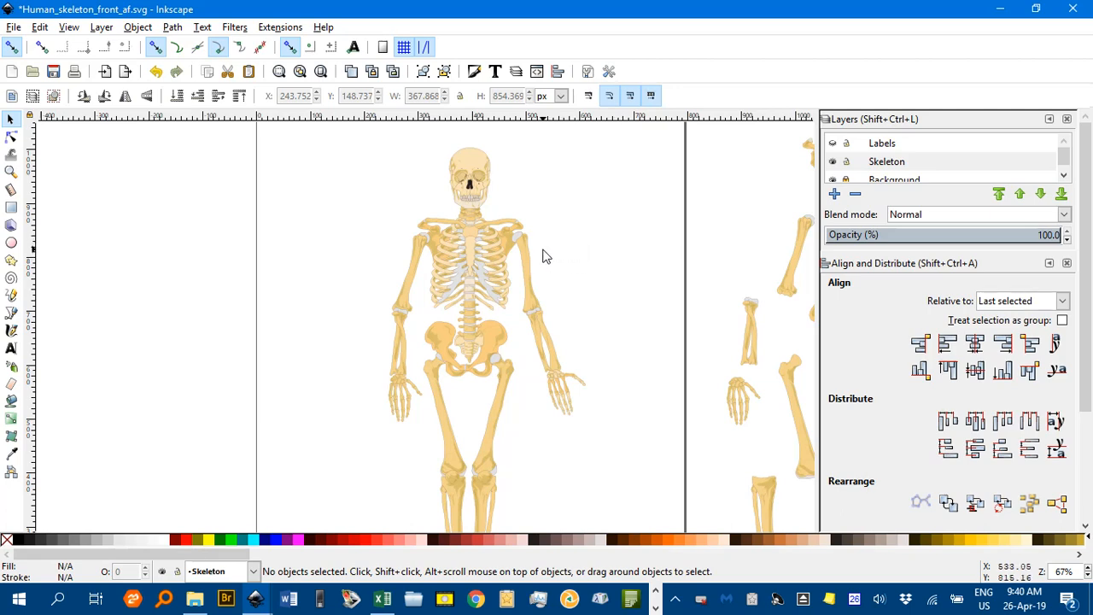
mouse_move(542, 263)
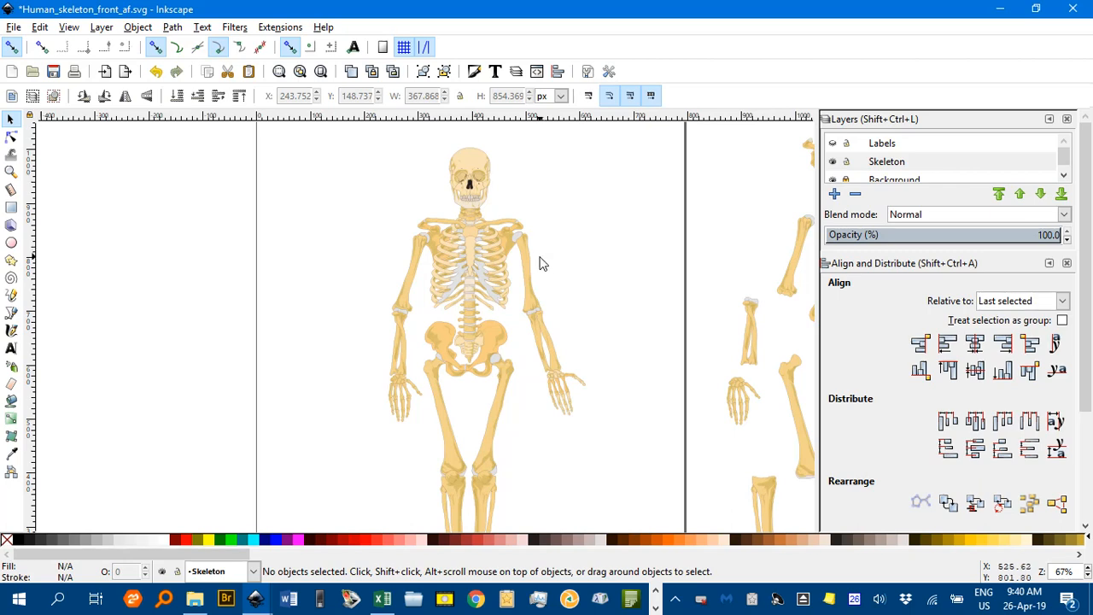
mouse_move(563, 271)
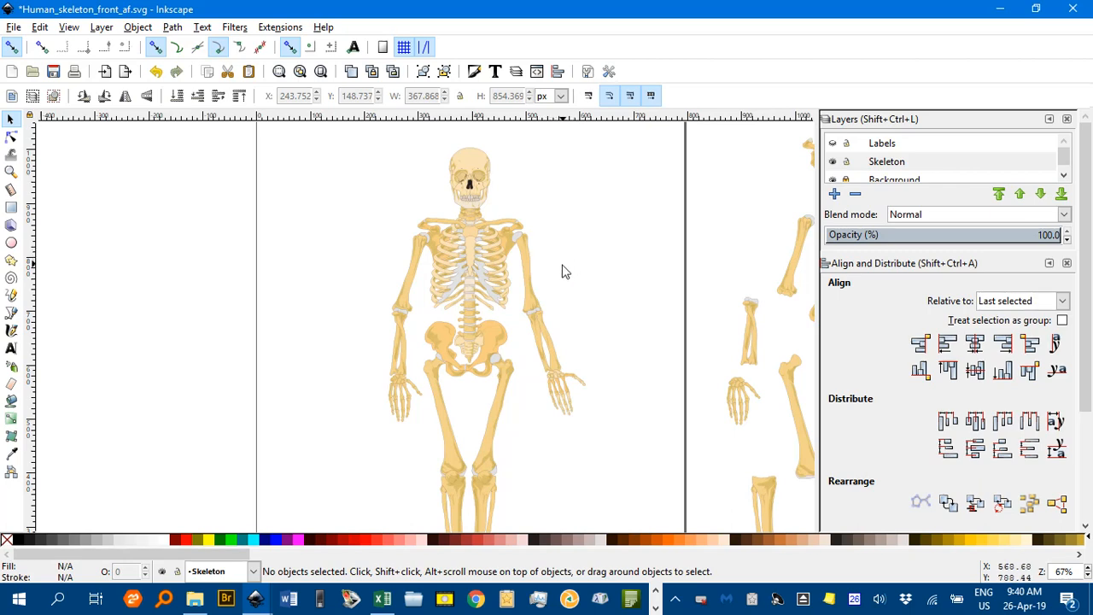
mouse_move(555, 262)
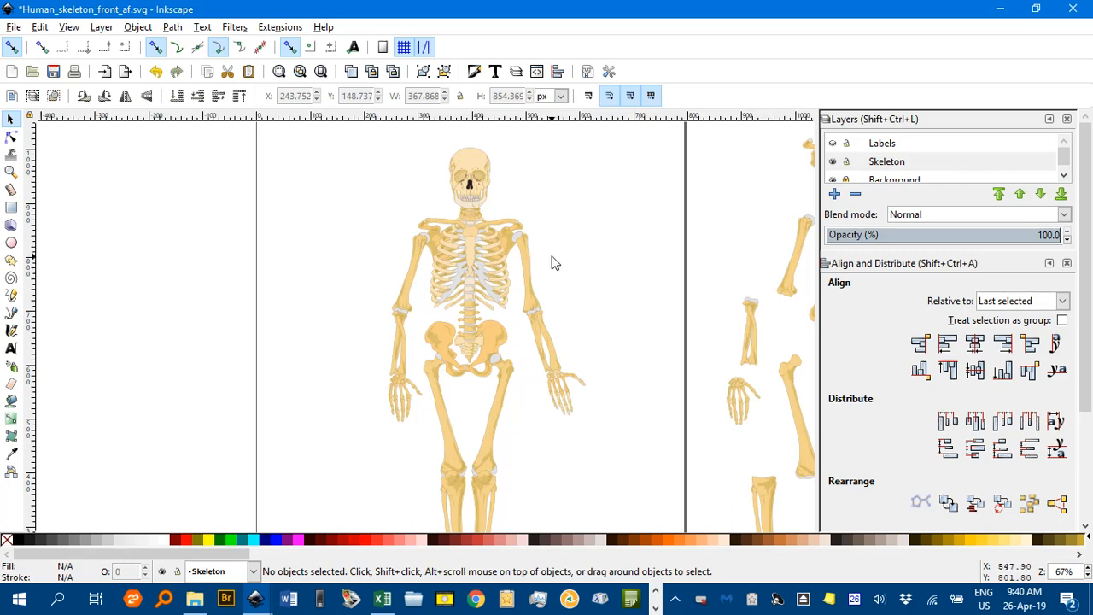